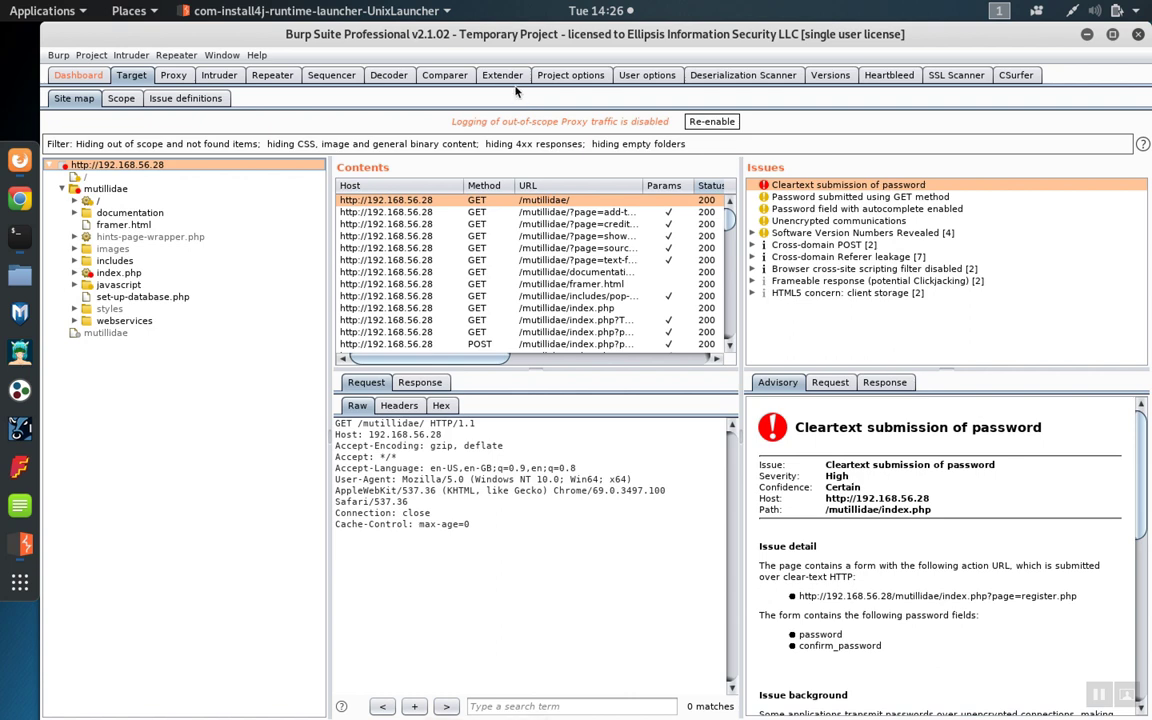
mouse_move(511, 85)
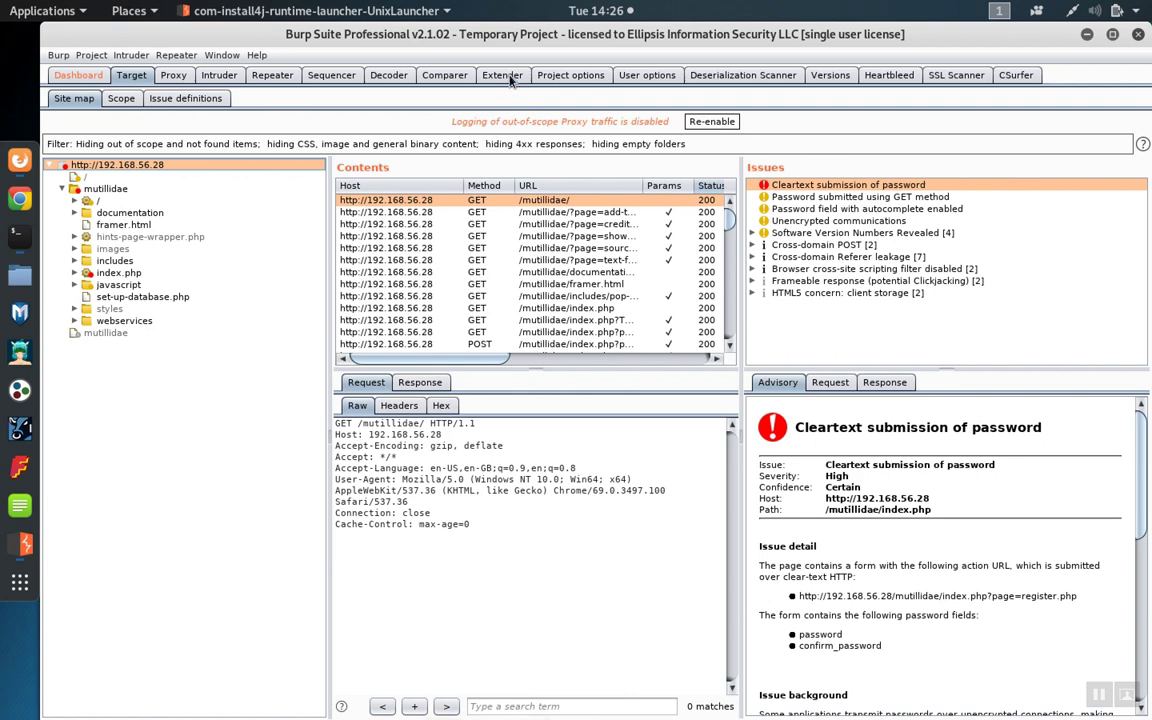
Step: Go to the Extender tab's extension management area
left_click(502, 75)
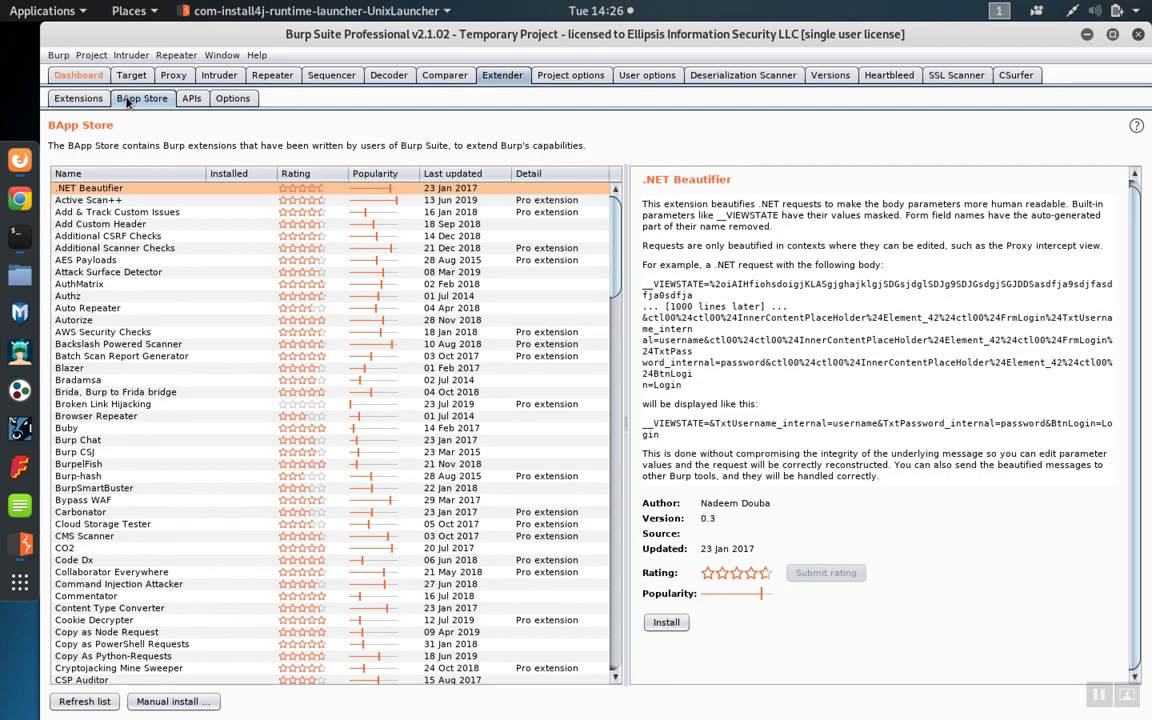
mouse_move(388, 243)
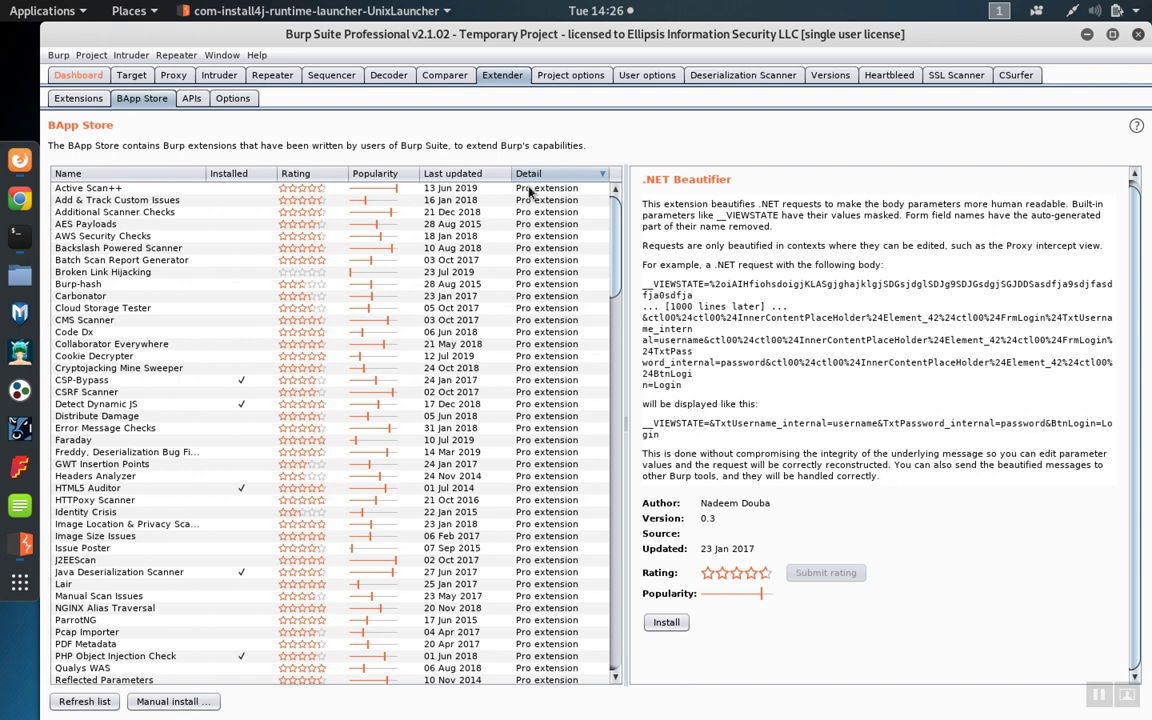
mouse_move(315, 188)
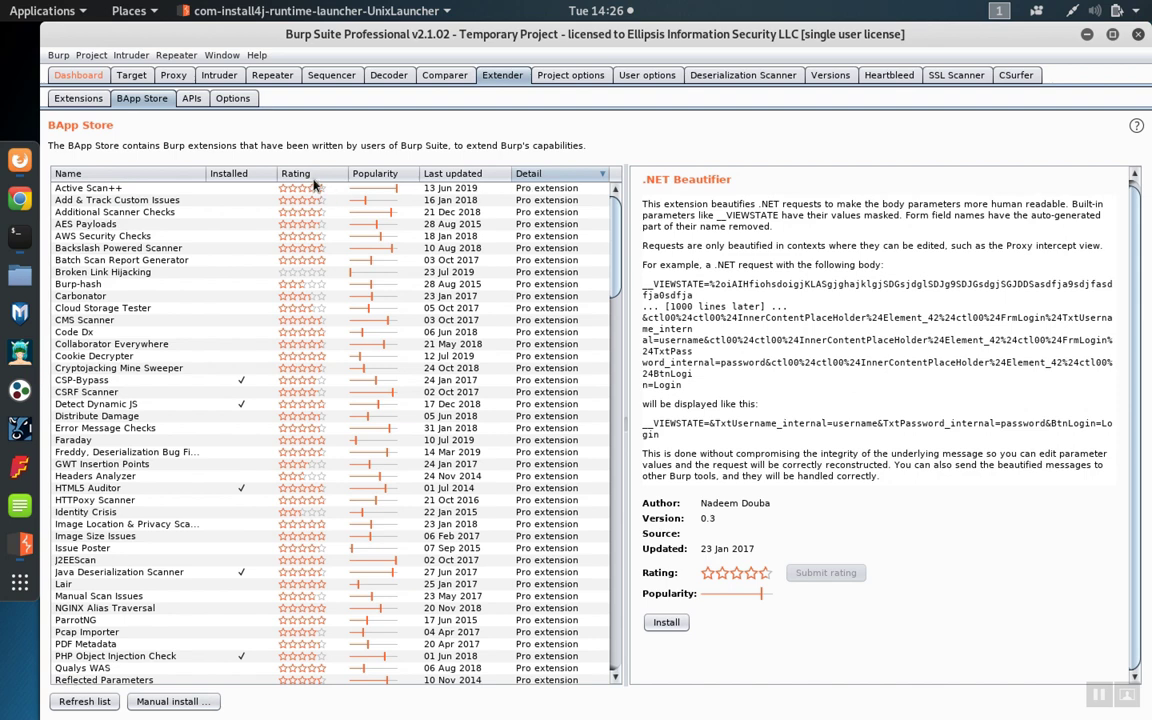
mouse_move(388, 182)
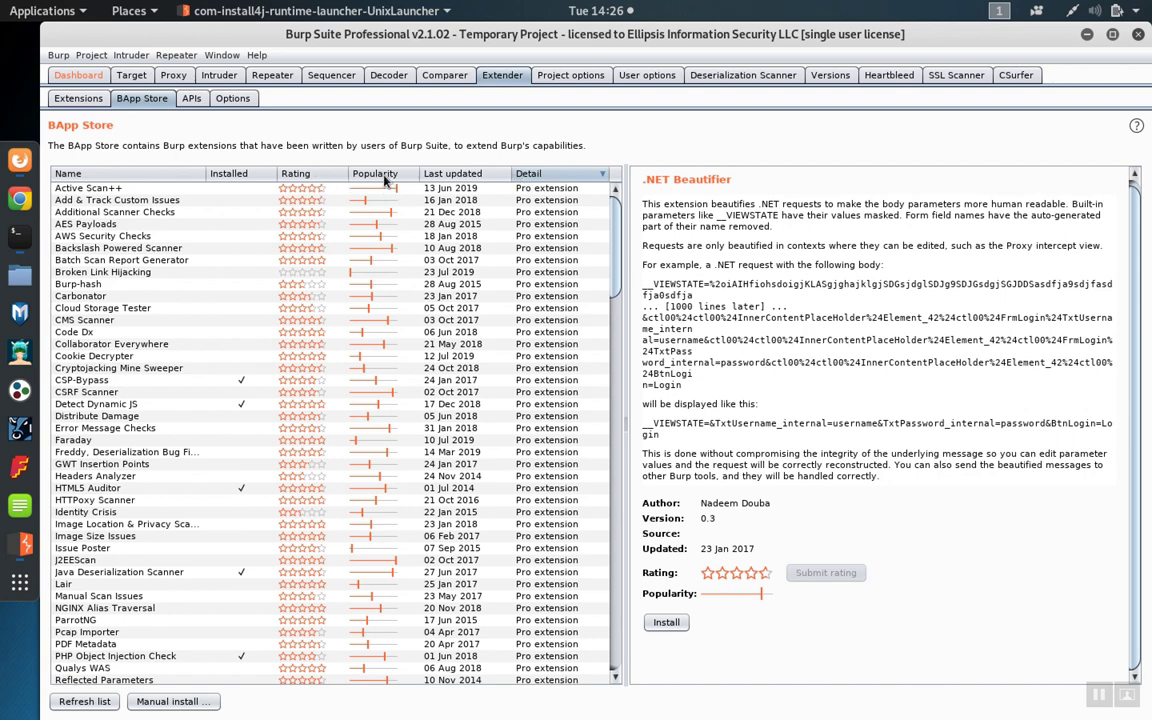
Step: Sort BApp Store extensions by descending popularity, then group Pro extensions first via Detail
left_click(375, 173)
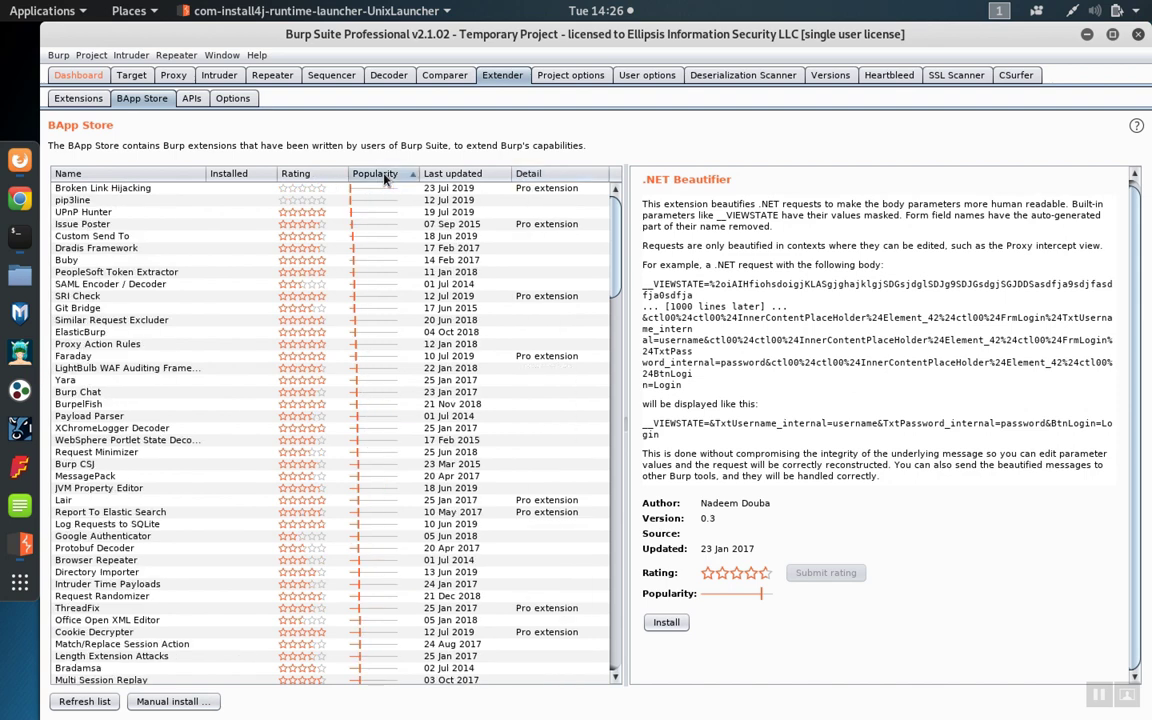
left_click(375, 173)
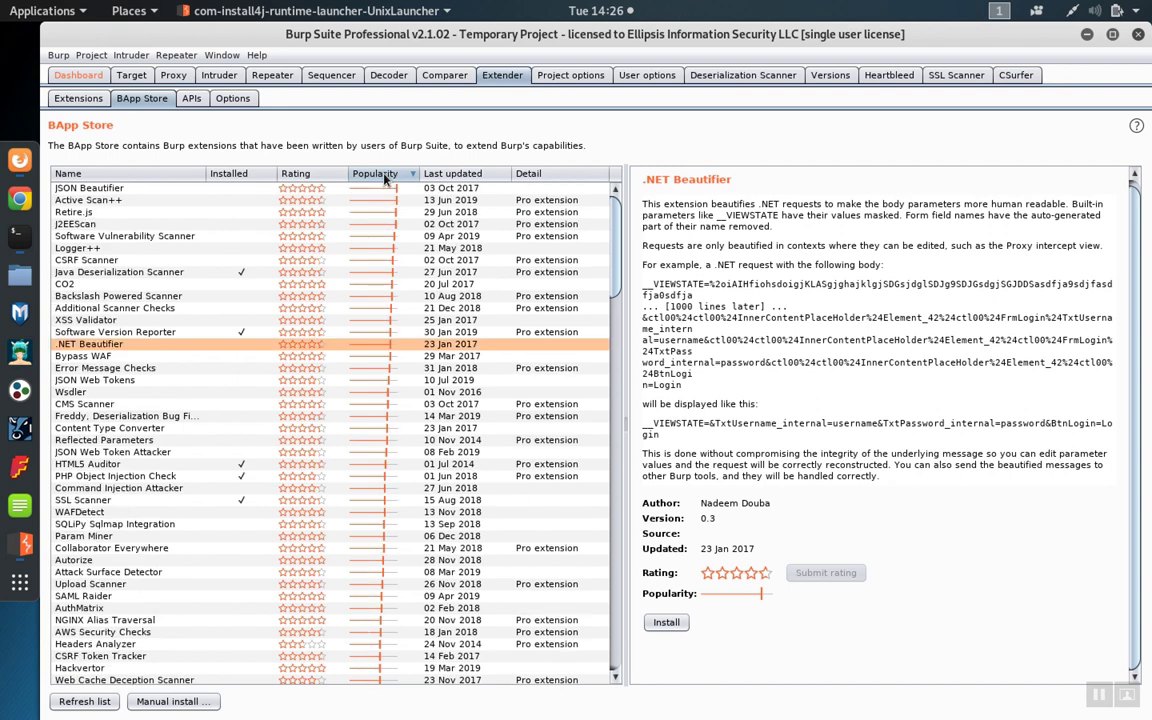
left_click(604, 173)
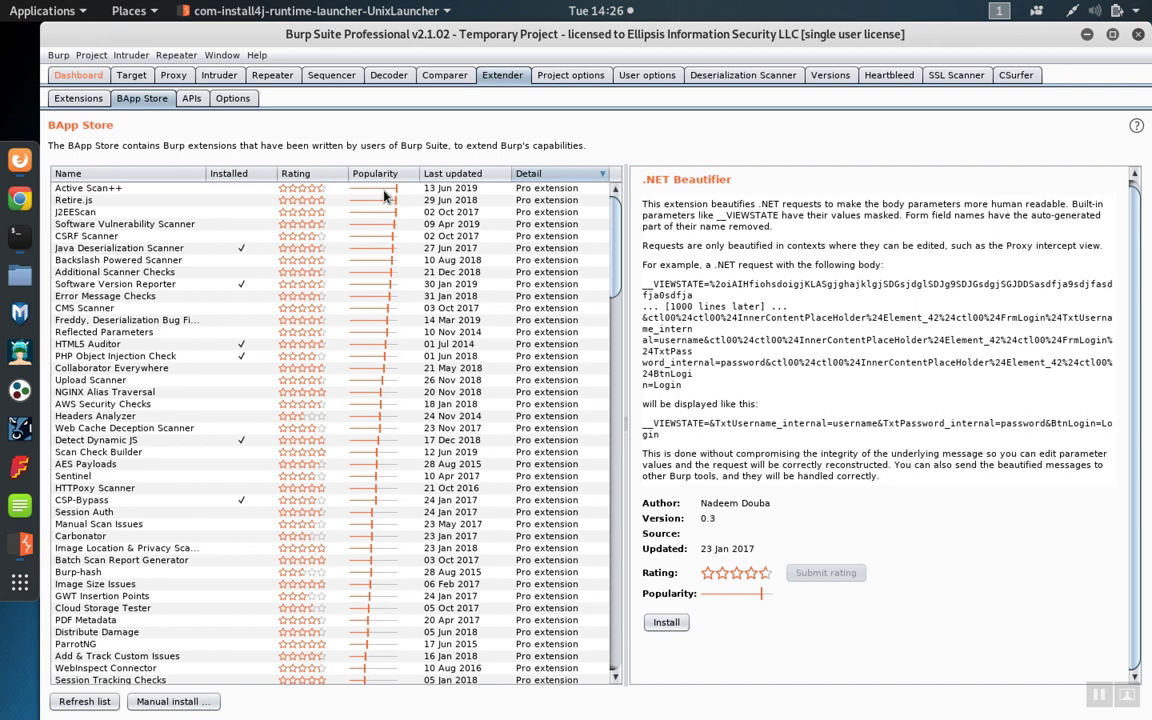
mouse_move(390, 363)
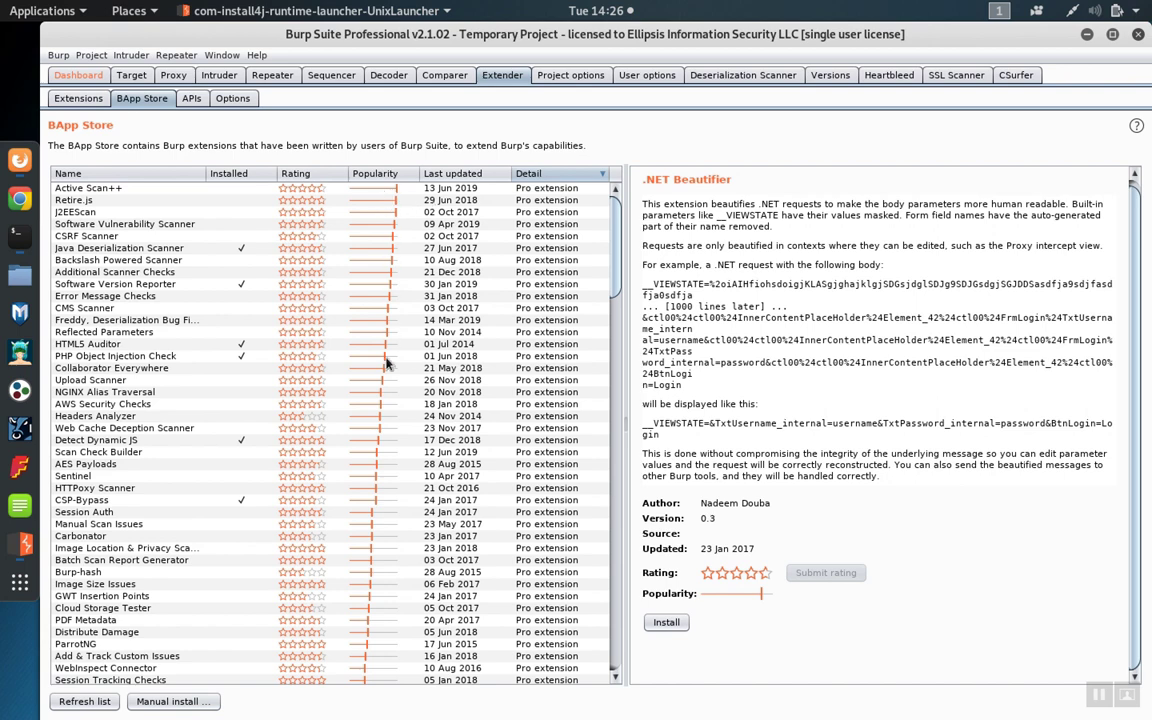
mouse_move(577, 247)
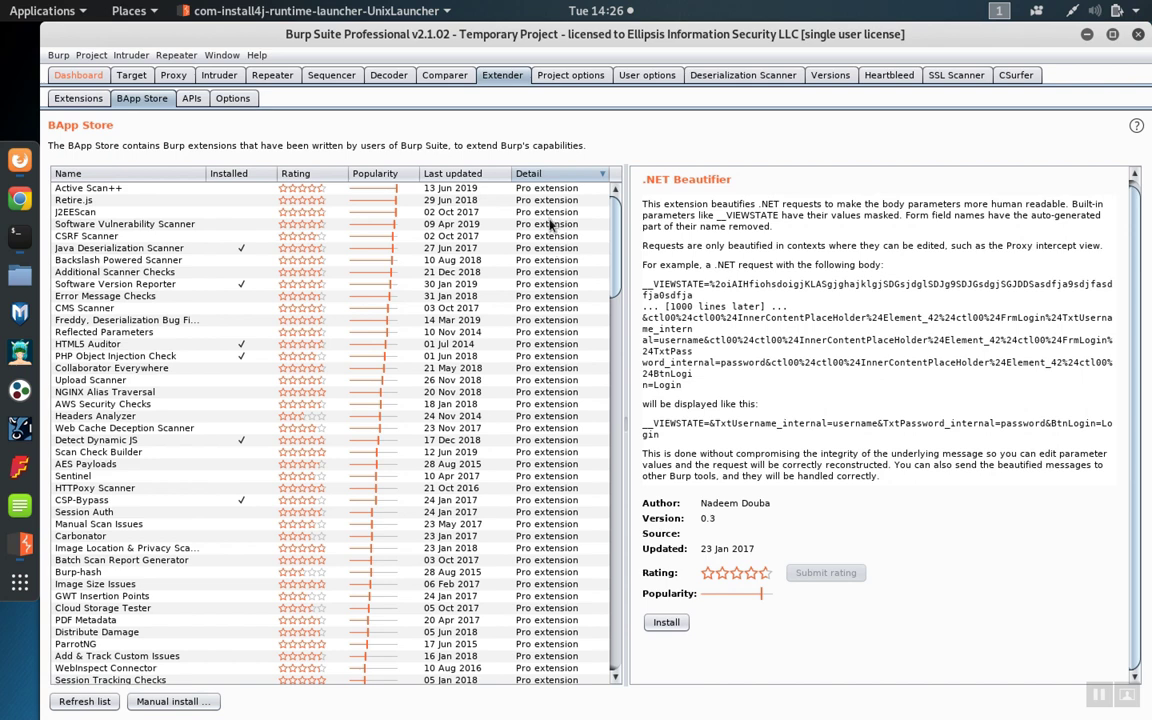
mouse_move(97, 200)
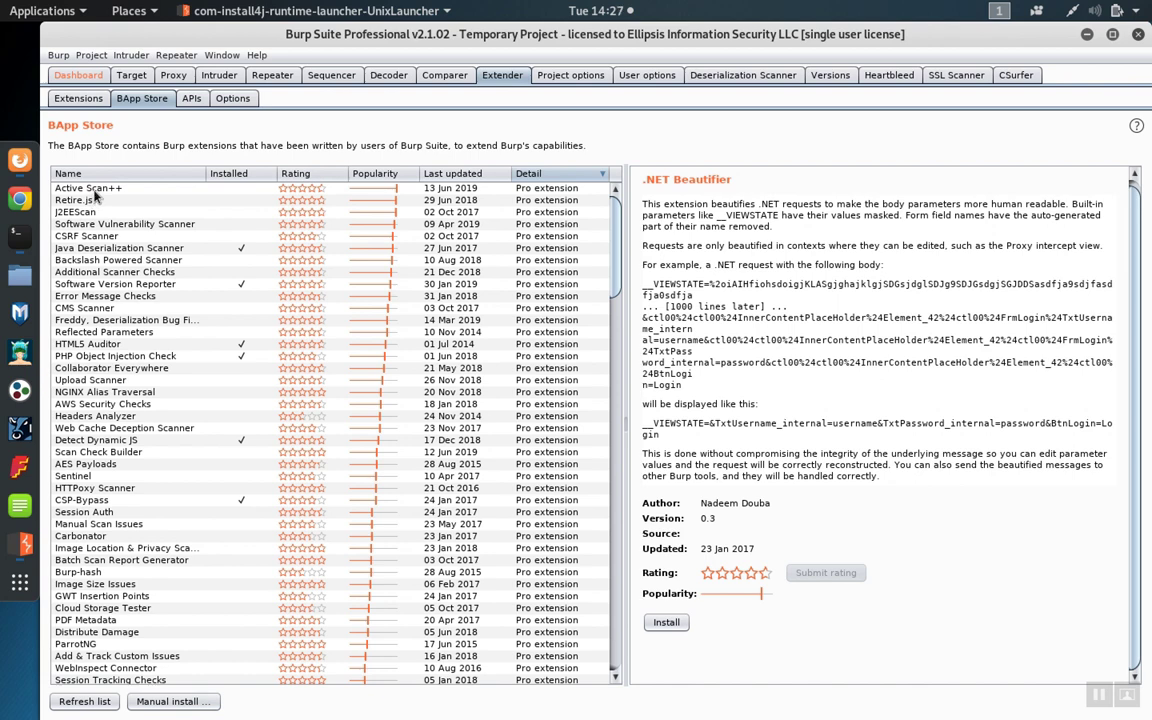
Step: Compare Active Scan++ and Retire.js details, then install Active Scan++
left_click(88, 188)
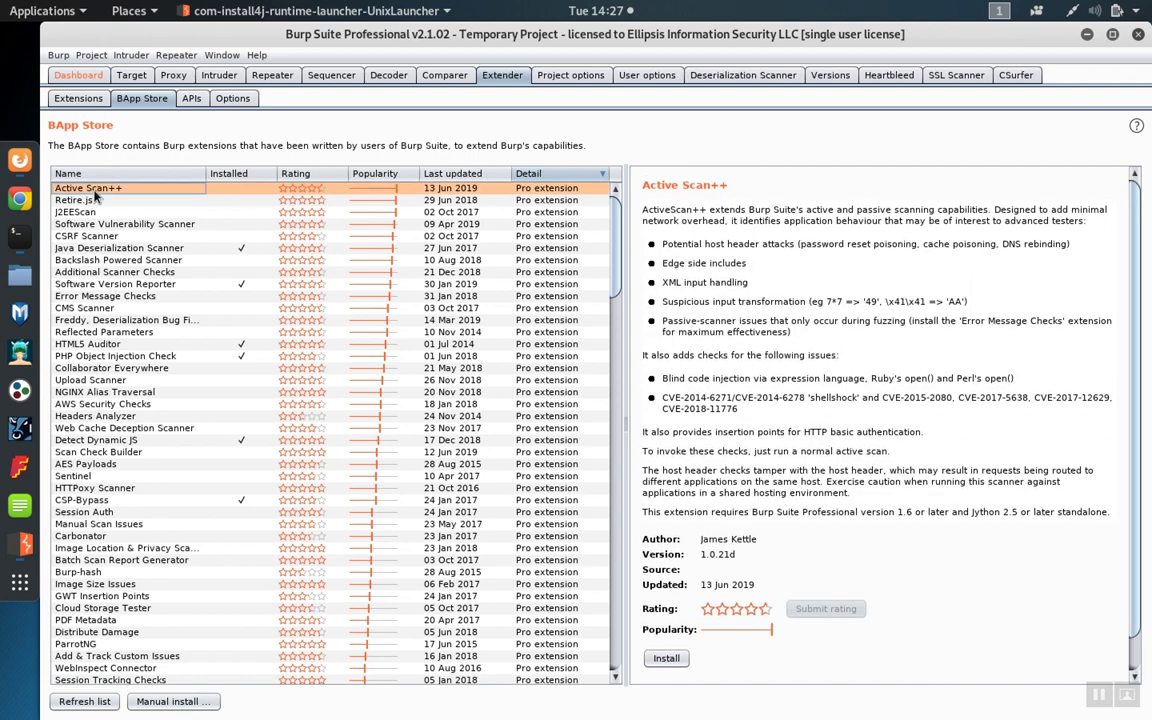
left_click(75, 199)
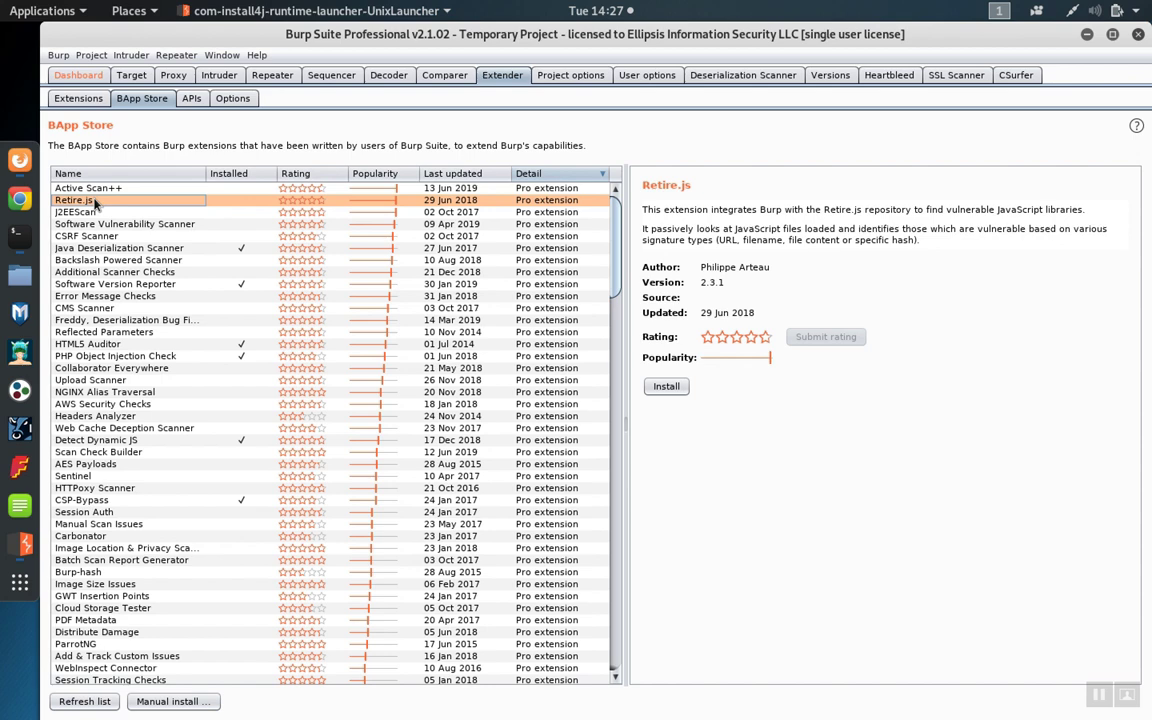
left_click(88, 188)
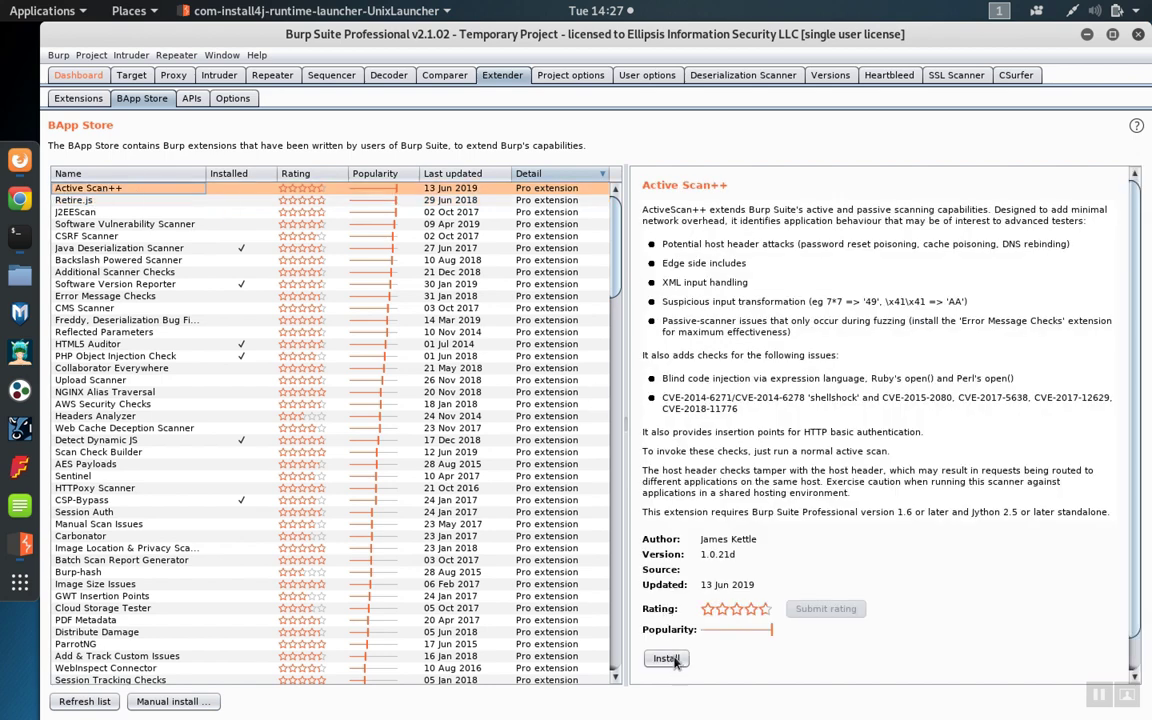
left_click(666, 658)
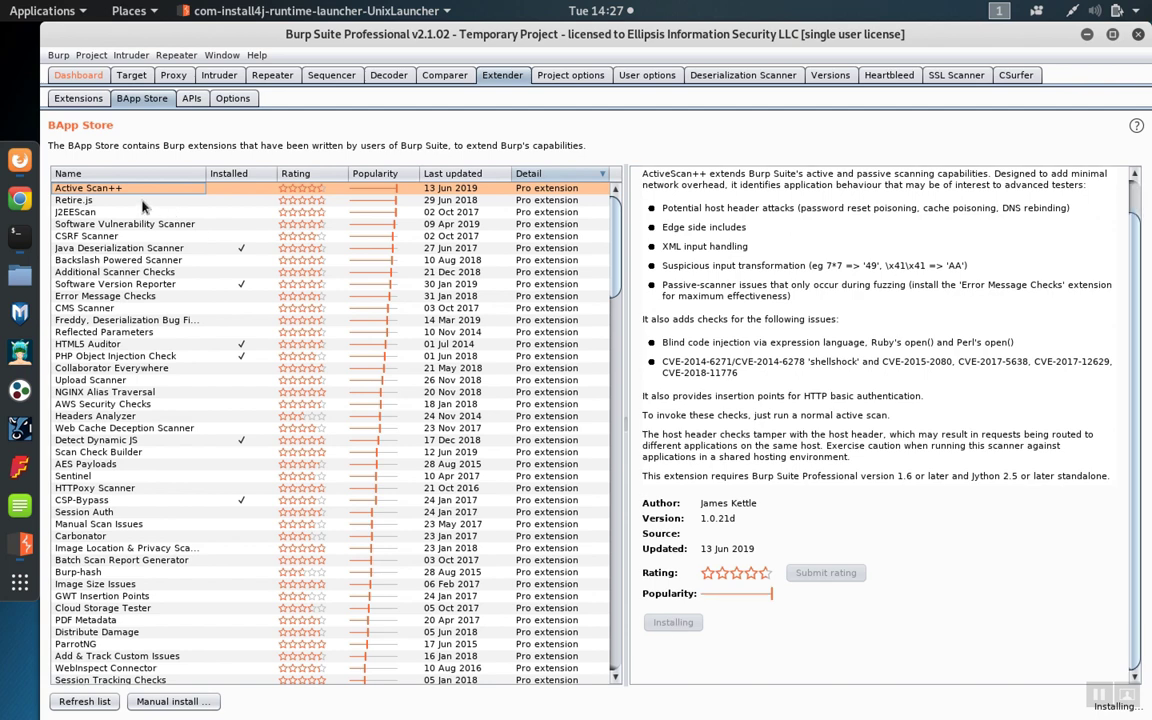
Step: Select Retire.js in the BApp Store list and install it
left_click(73, 199)
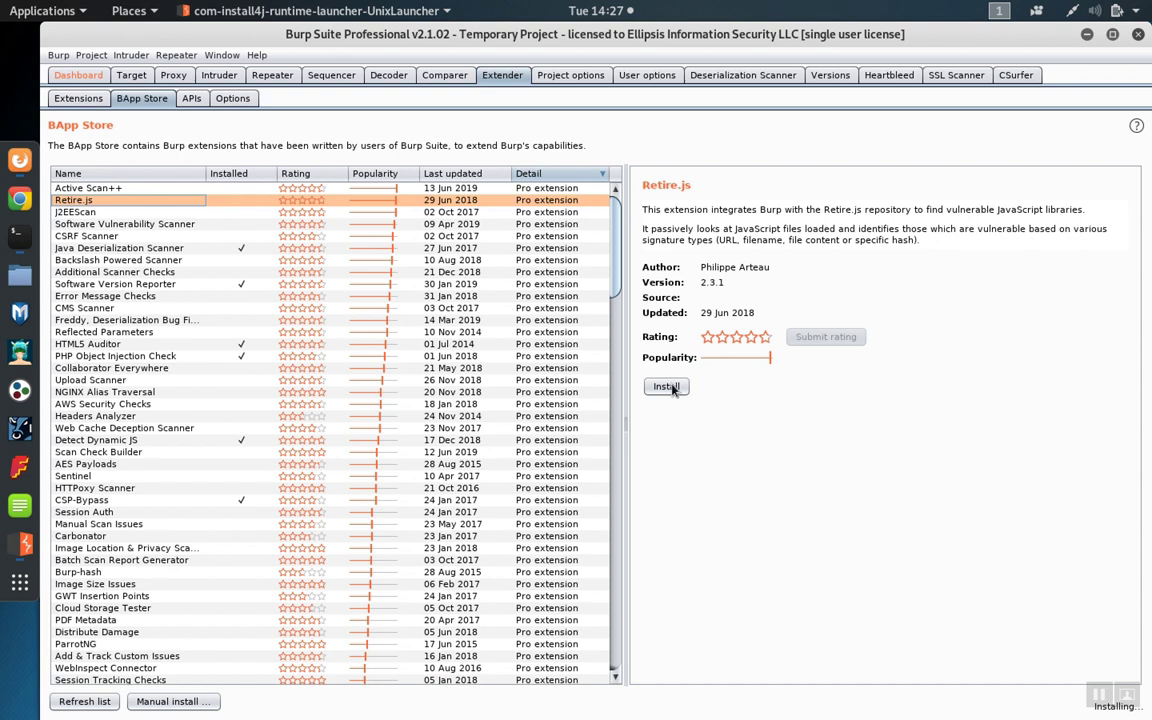
left_click(666, 387)
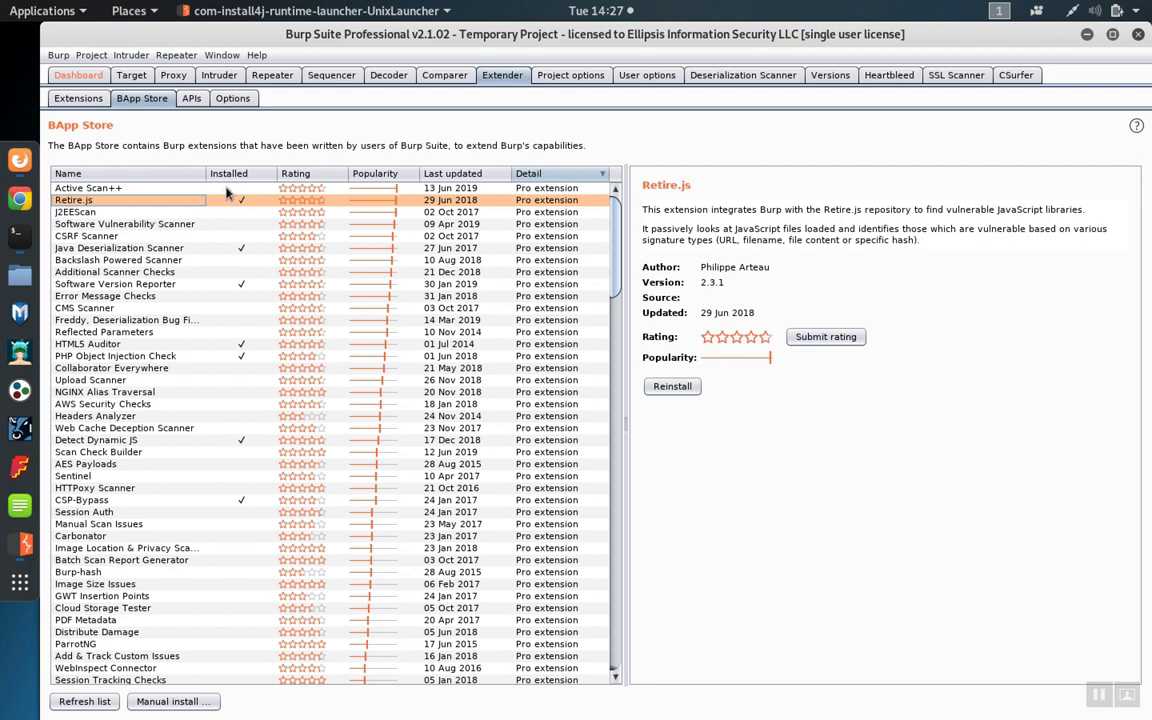
mouse_move(243, 196)
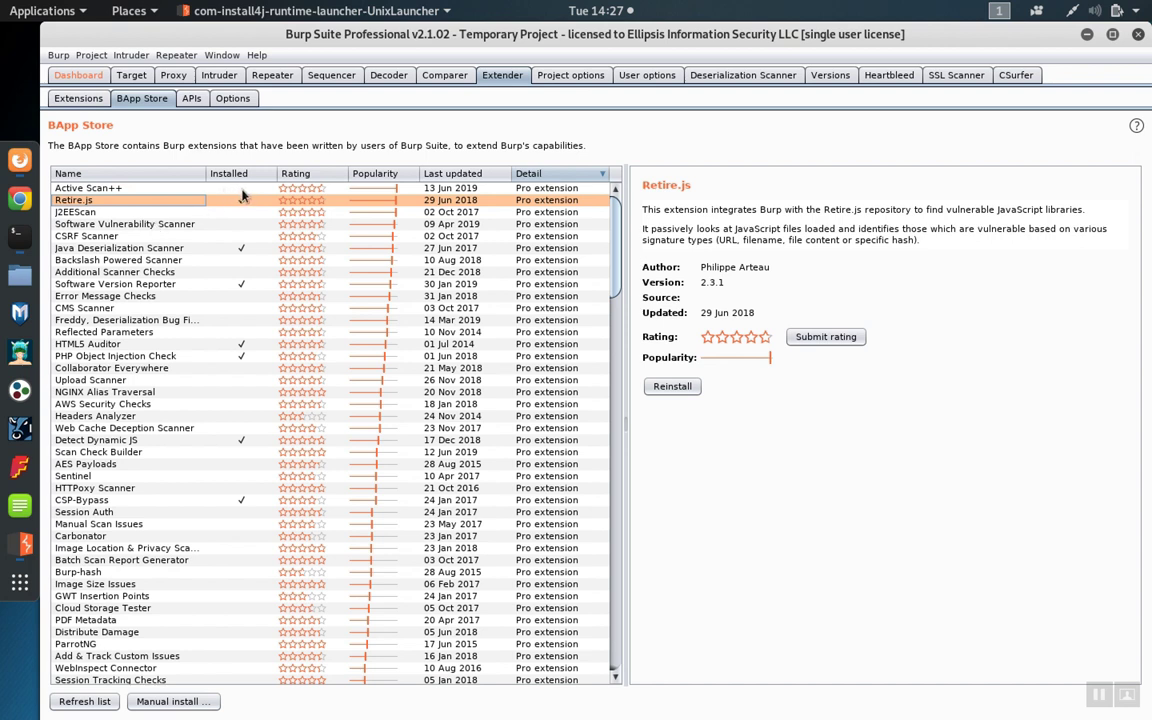